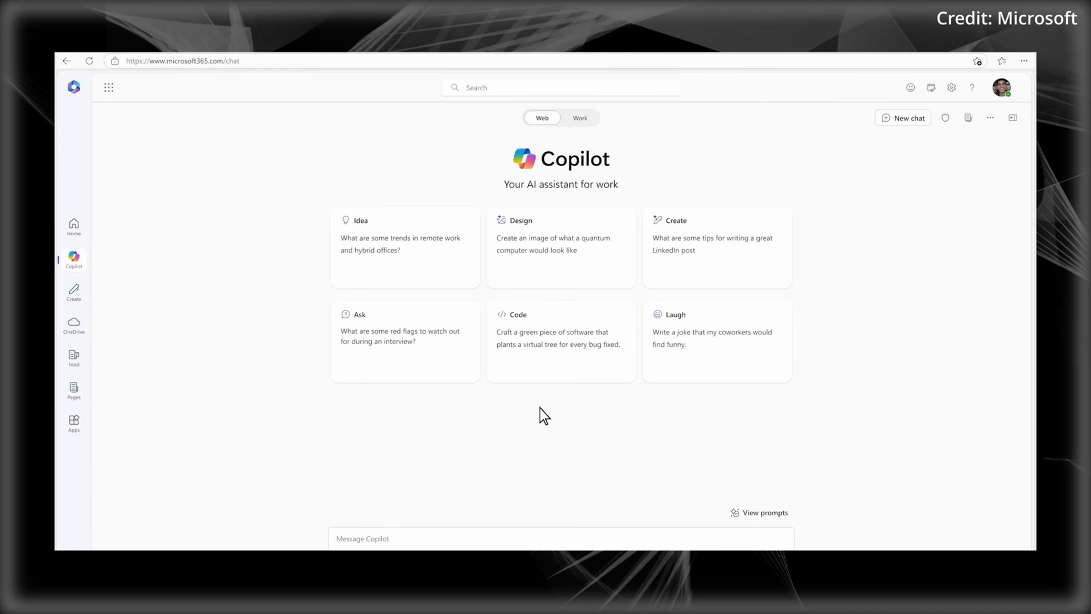
- Ask Copilot for LAX's daily passengers, parking spaces and EV chargers, then edit in Pages
{"action": "type", "text": "I need some data on LAX Airport to assess the EV charging opportunity. How many"}
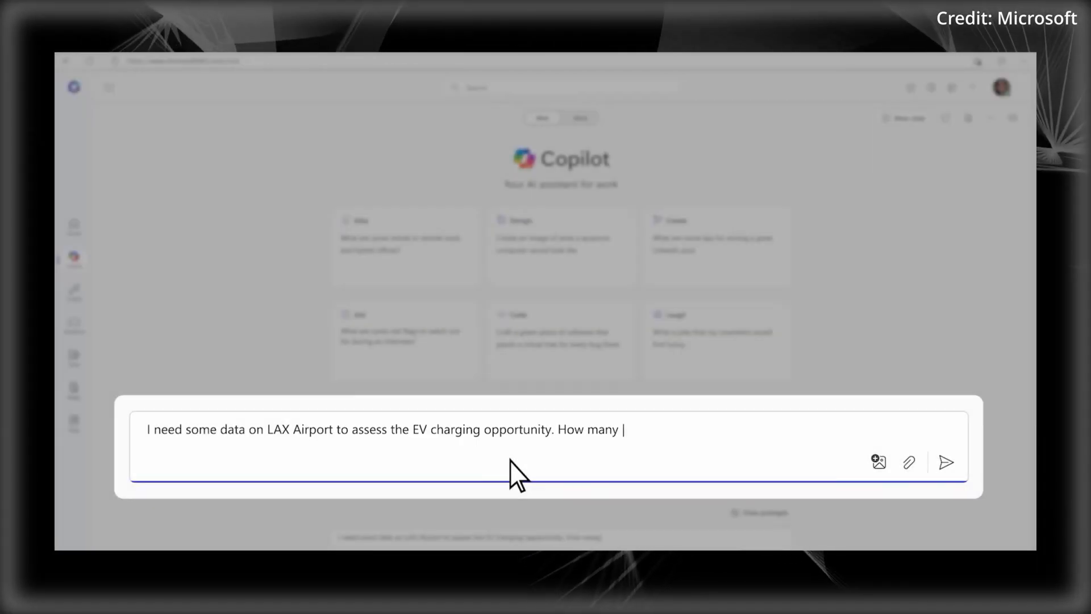
{"action": "type", "text": "passengers fly in and out daily, How many parking spaces do they have, and how many EV chargers are there?"}
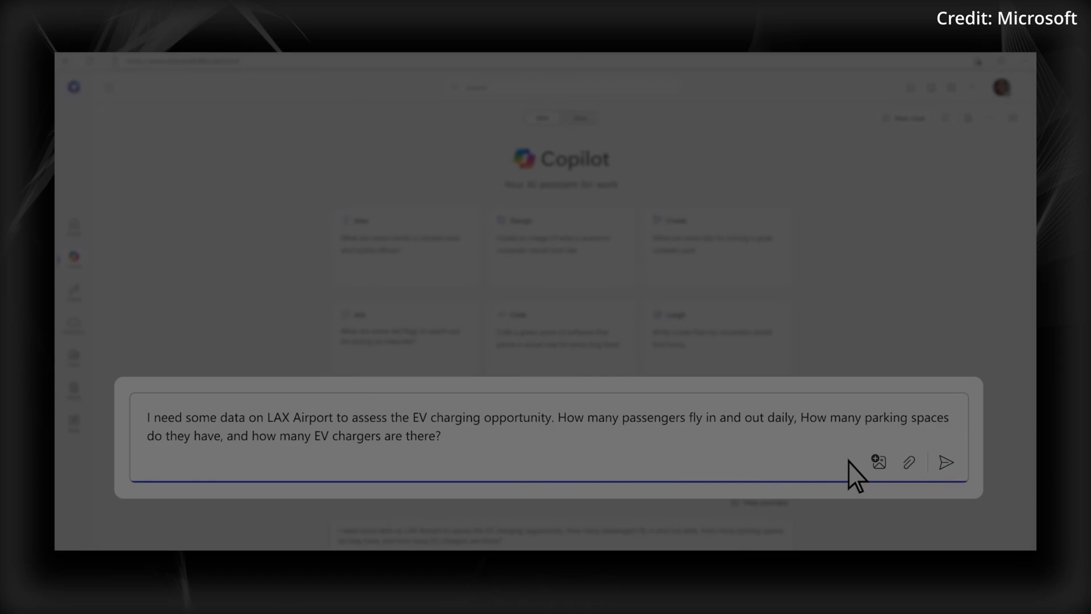
{"action": "left_click", "coordinate": [945, 462]}
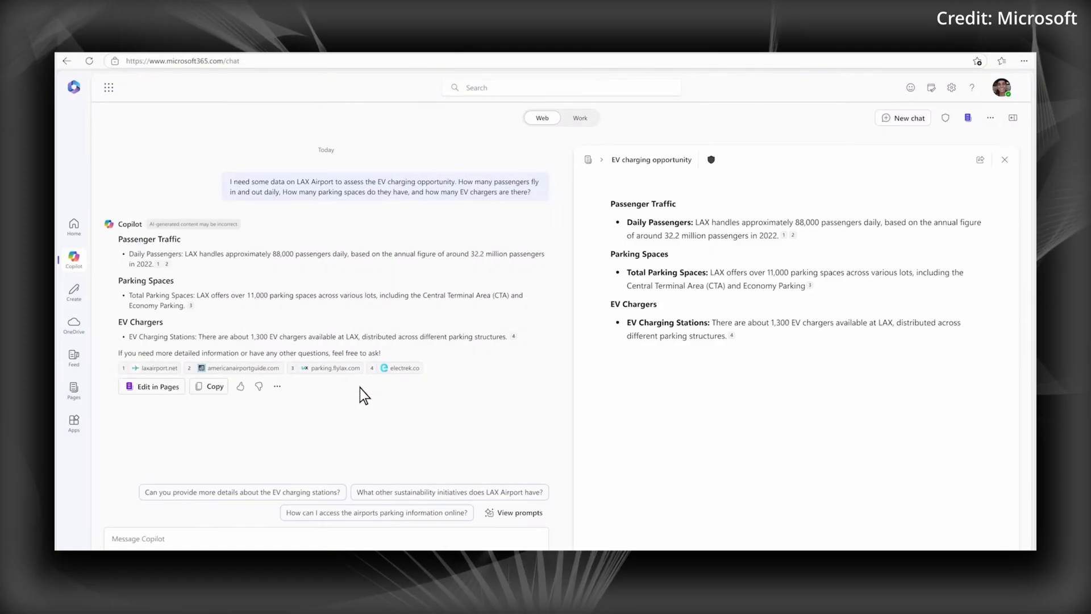
{"action": "left_click", "coordinate": [981, 160]}
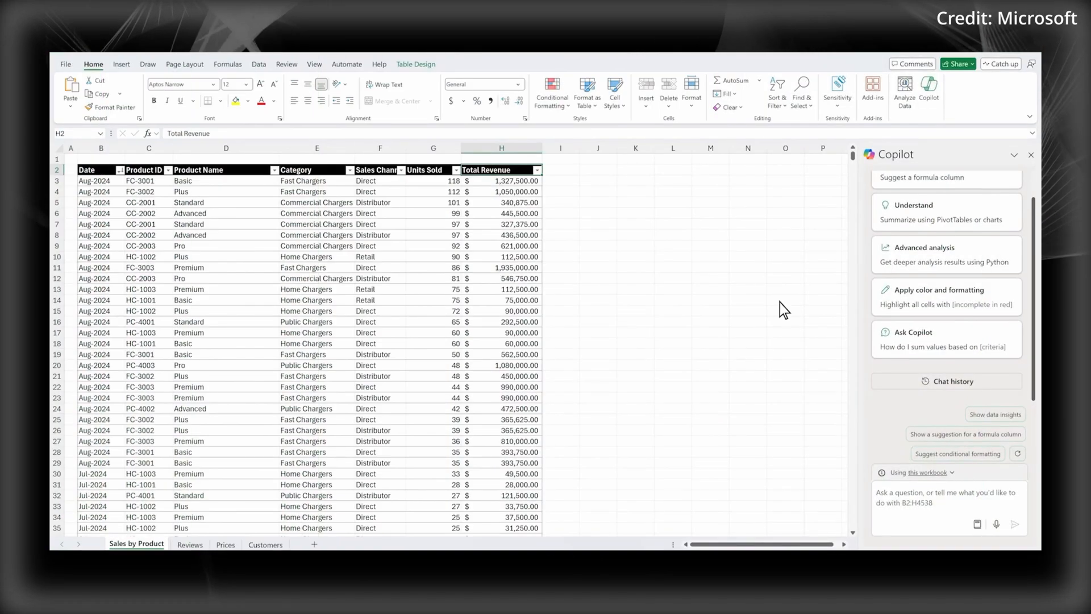
- Request Python-based deeper analysis of the sales by product data and start it
{"action": "left_click", "coordinate": [947, 254]}
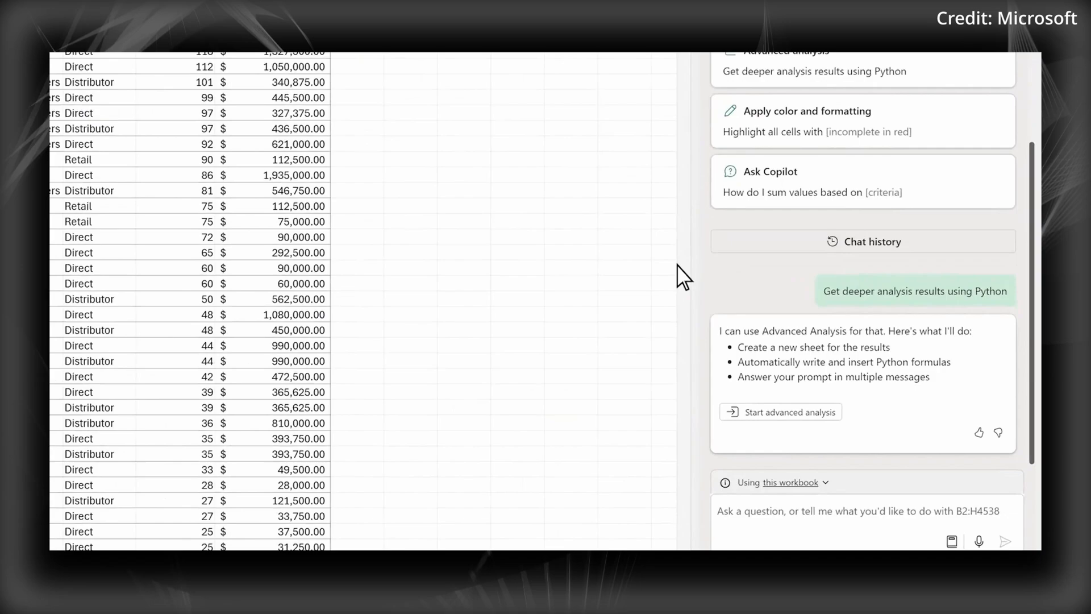
{"action": "left_click", "coordinate": [780, 412]}
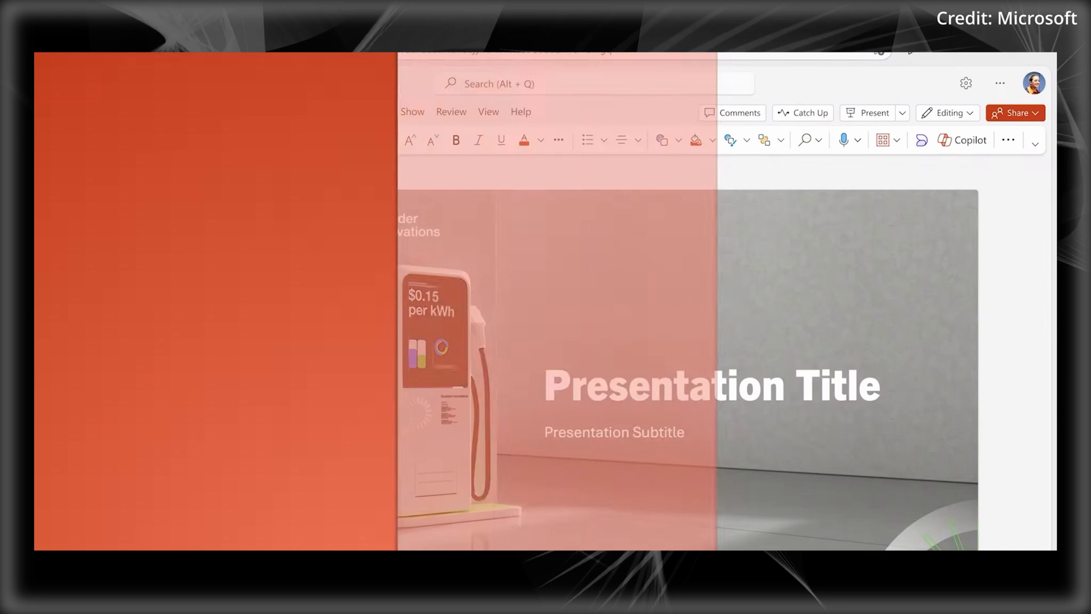
- Generate an outline 'Benefits of EV Charging Stations for Retailers' and add a topic
{"action": "left_click", "coordinate": [969, 140]}
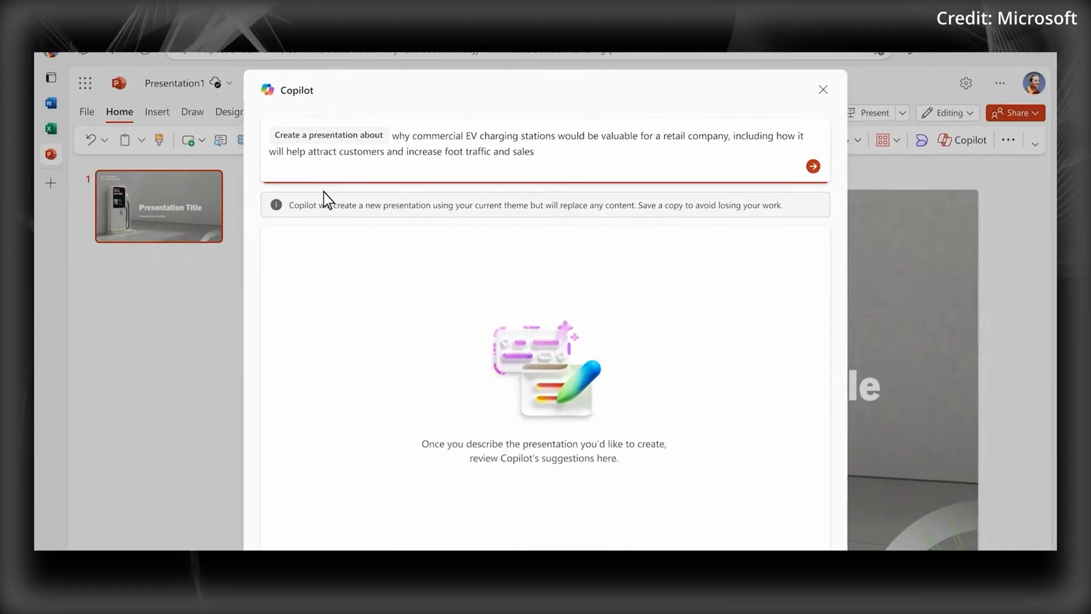
{"action": "left_click", "coordinate": [813, 166]}
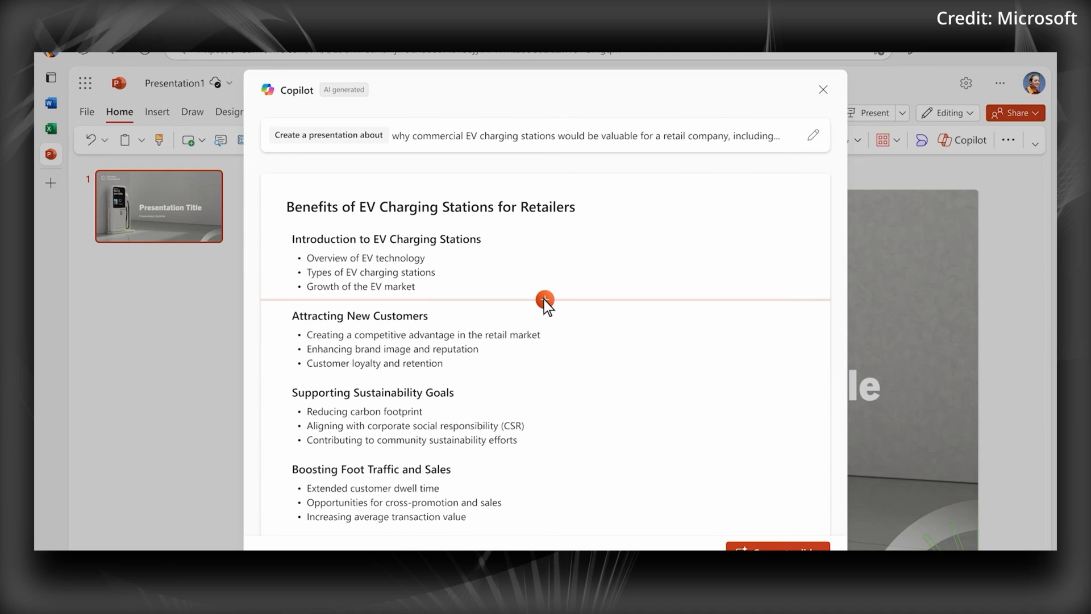
{"action": "left_click", "coordinate": [544, 300]}
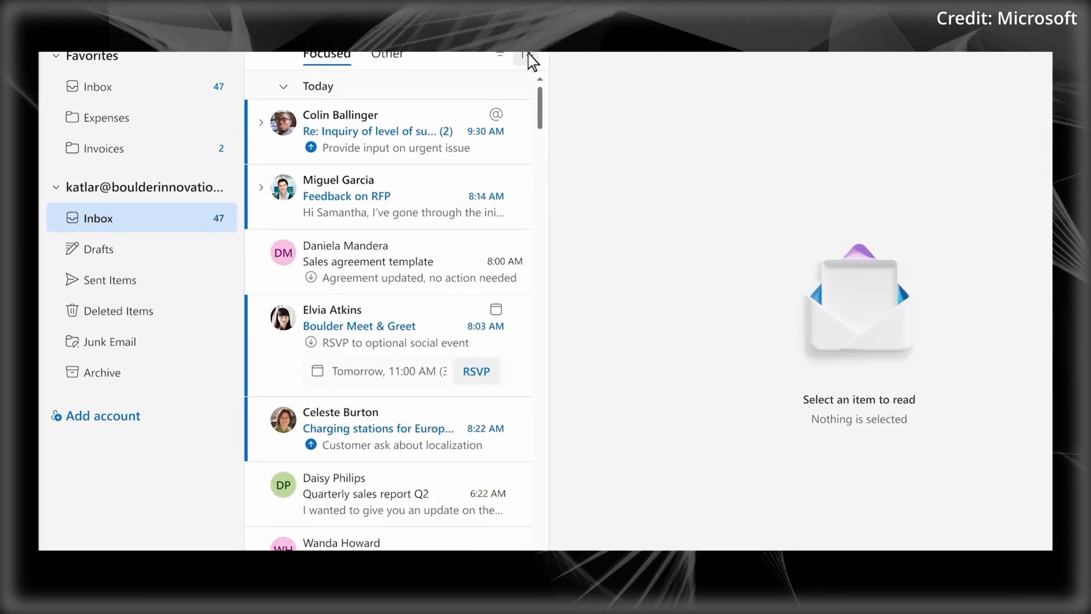
- Group inbox by priority, read the urgent visit summary, and mark Tailwind Traders important
{"action": "left_click", "coordinate": [527, 54]}
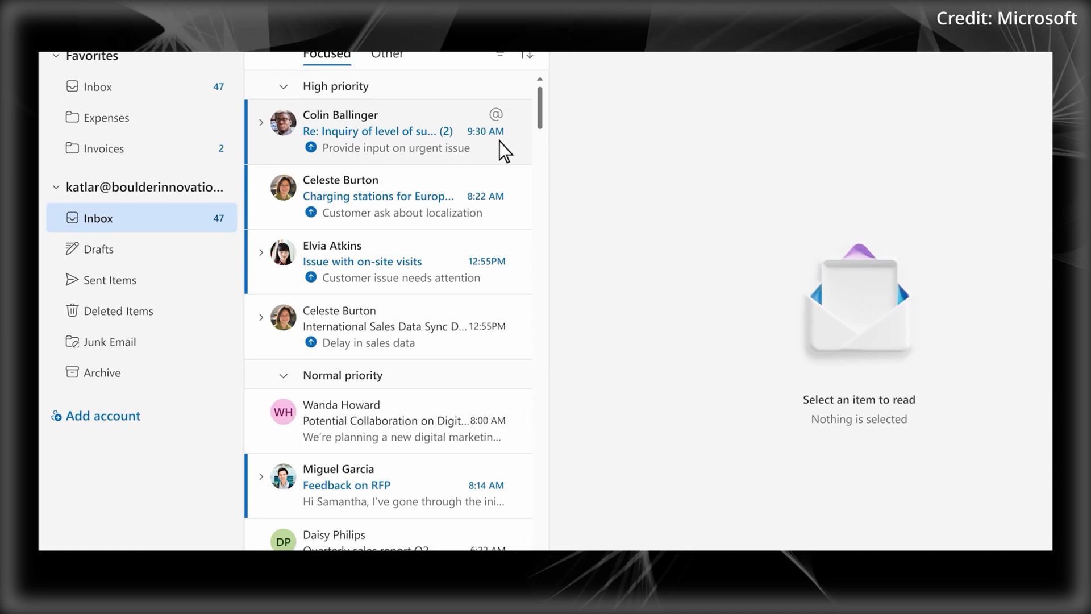
{"action": "left_click", "coordinate": [395, 131]}
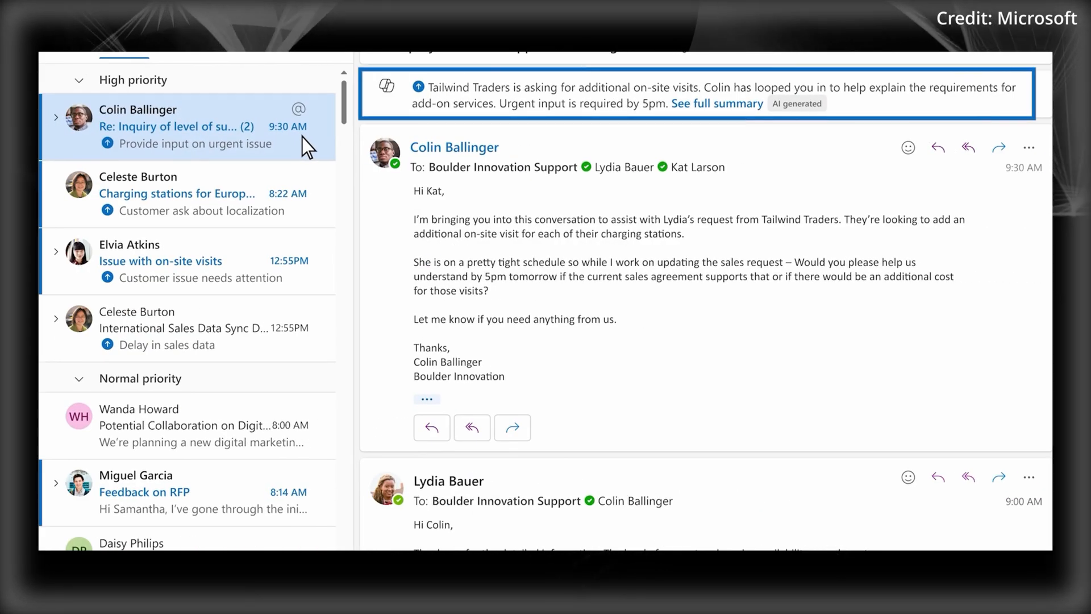
{"action": "left_click", "coordinate": [717, 103]}
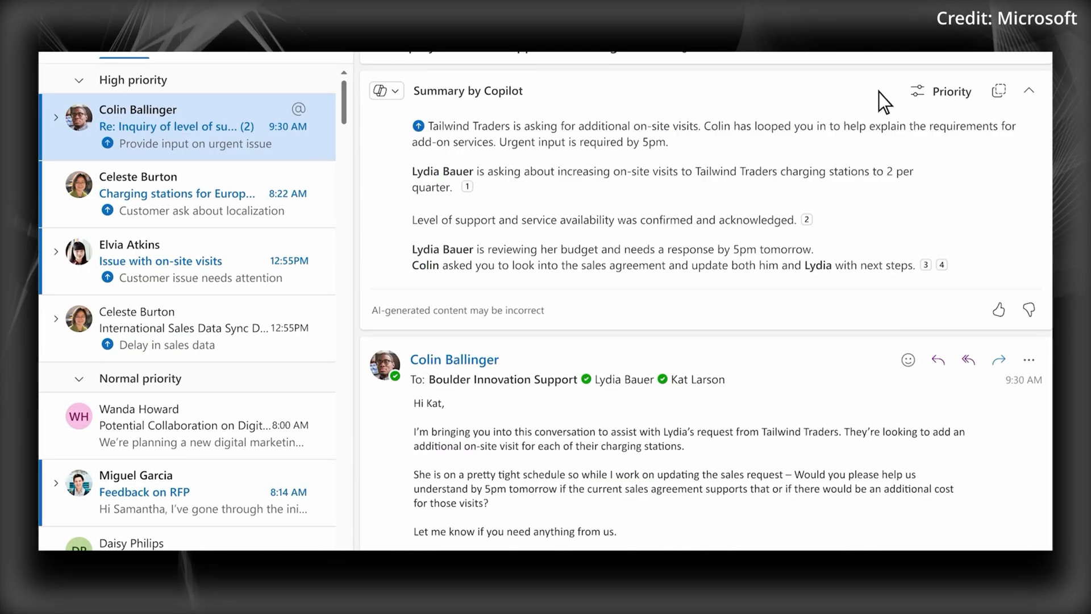
{"action": "left_click", "coordinate": [951, 91]}
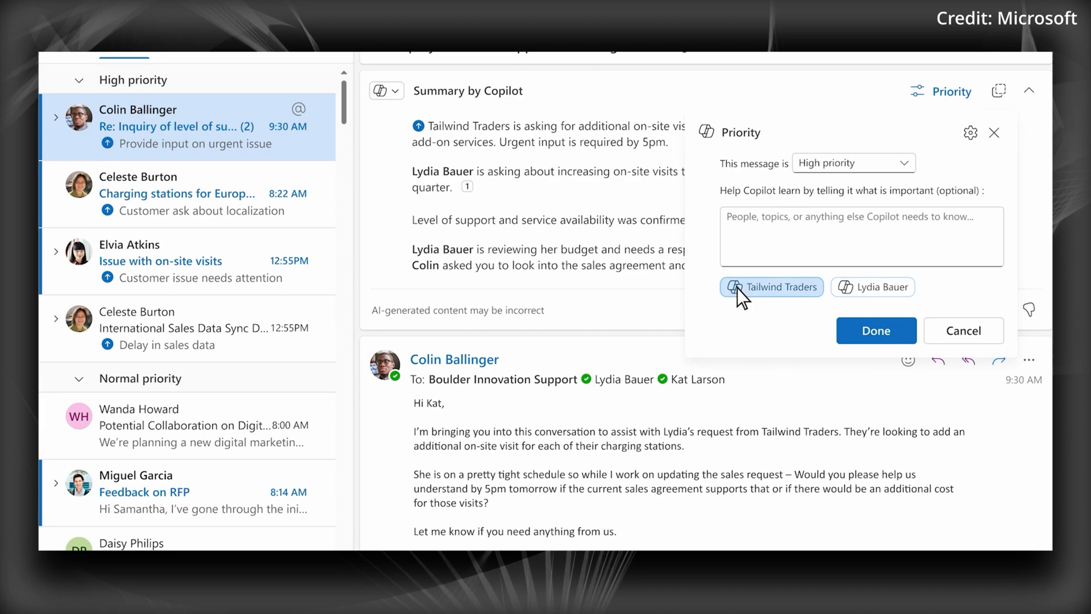
{"action": "left_click", "coordinate": [876, 330]}
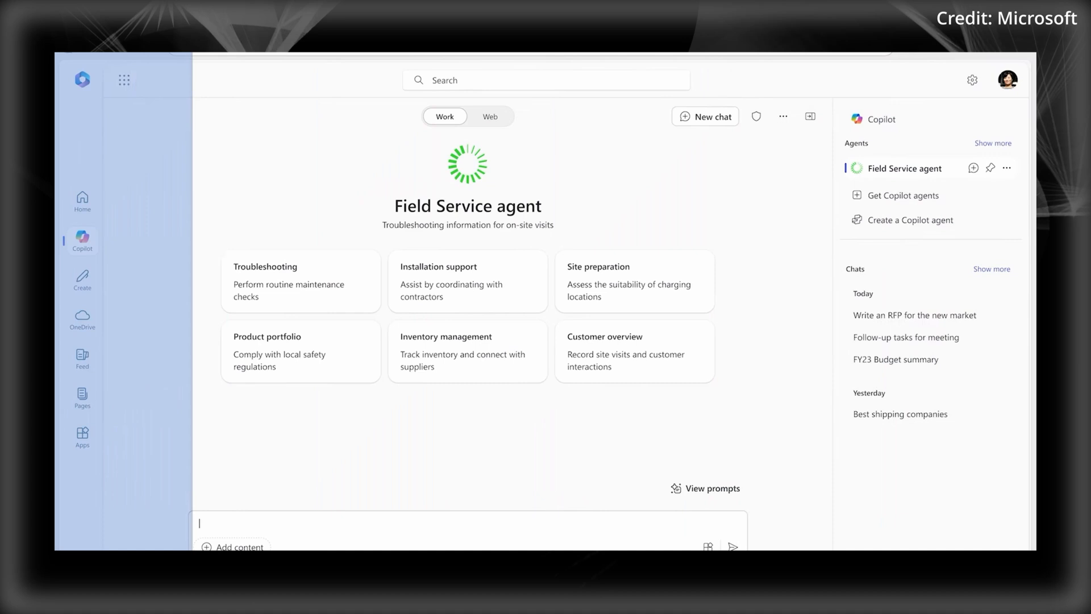
- Ask the Field Service agent how to troubleshoot charger error code E-1023
{"action": "type", "text": "Hi, I received an error code E-1023 on one of the chargers. Can you help me find the right documentation and provide a step-by-step guide to solve the issue?"}
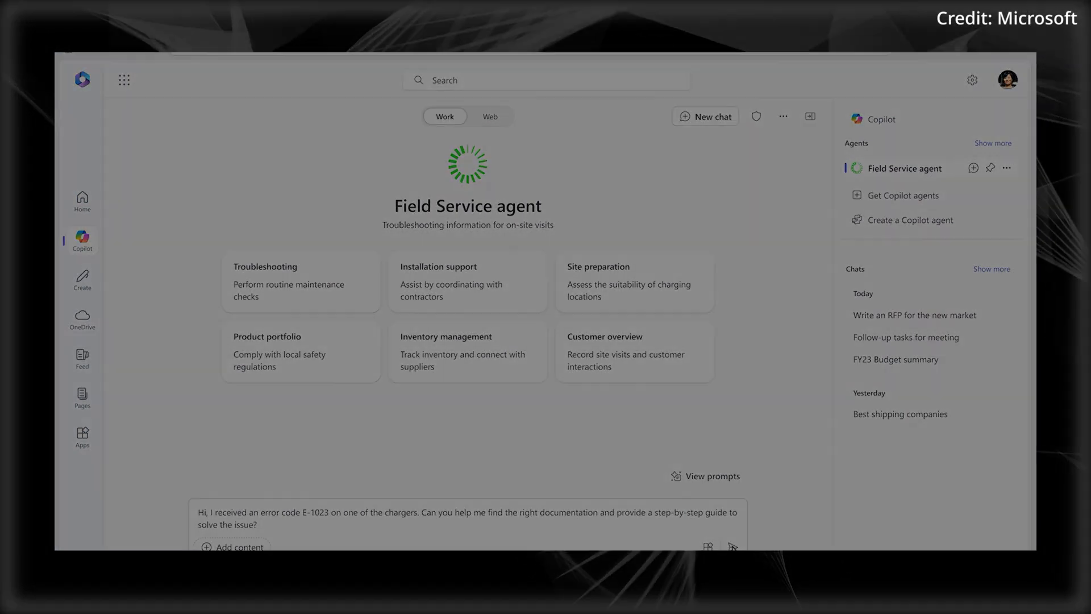
{"action": "left_click", "coordinate": [732, 547]}
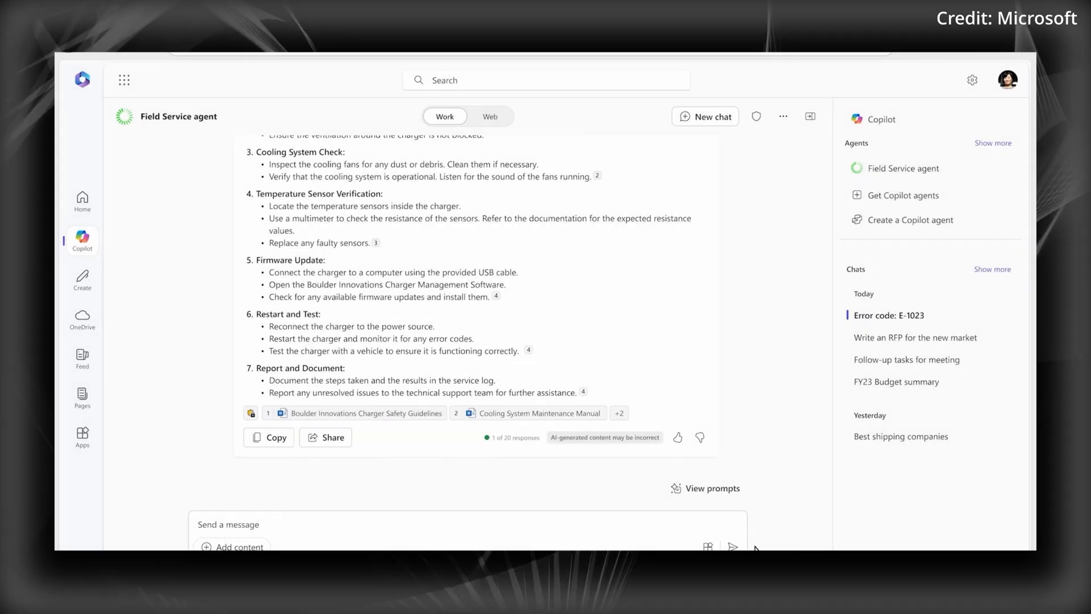
{"action": "left_click", "coordinate": [705, 116]}
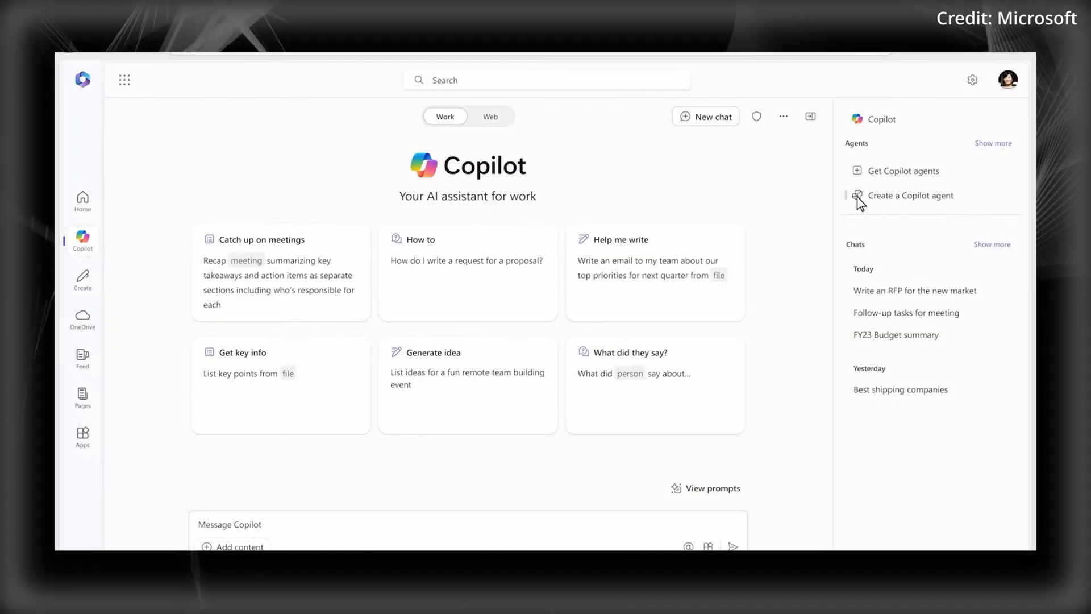
- Describe a new agent named 'Field Service agent' that assists with on-site repair visits
{"action": "left_click", "coordinate": [911, 195]}
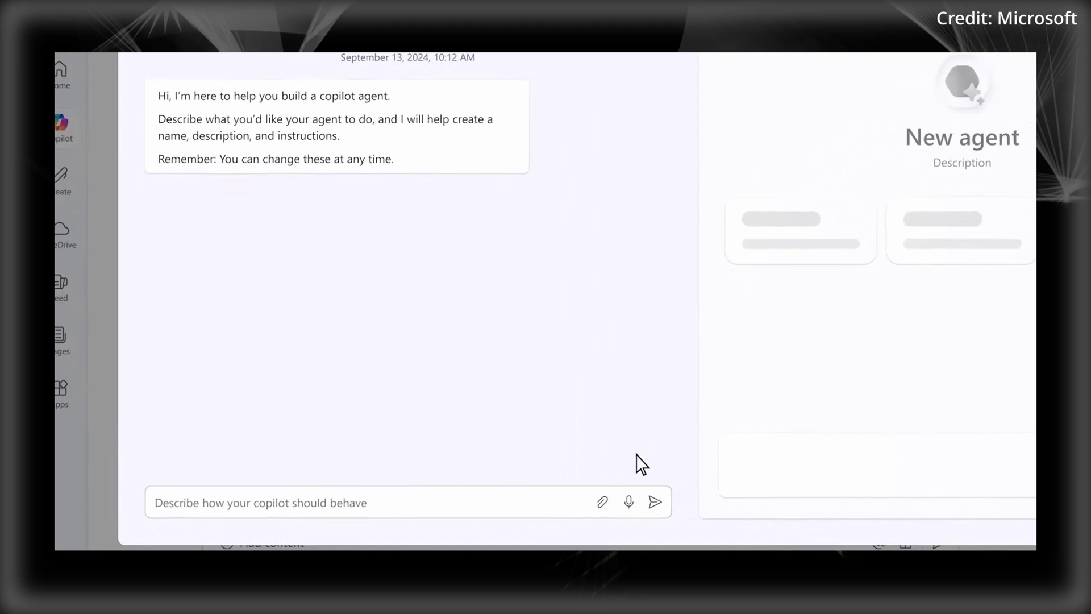
{"action": "type", "text": "Your name is \"Field Service agent\" and you assist with on-site repair visits. You provide step-by-step instructions based on product knowledge."}
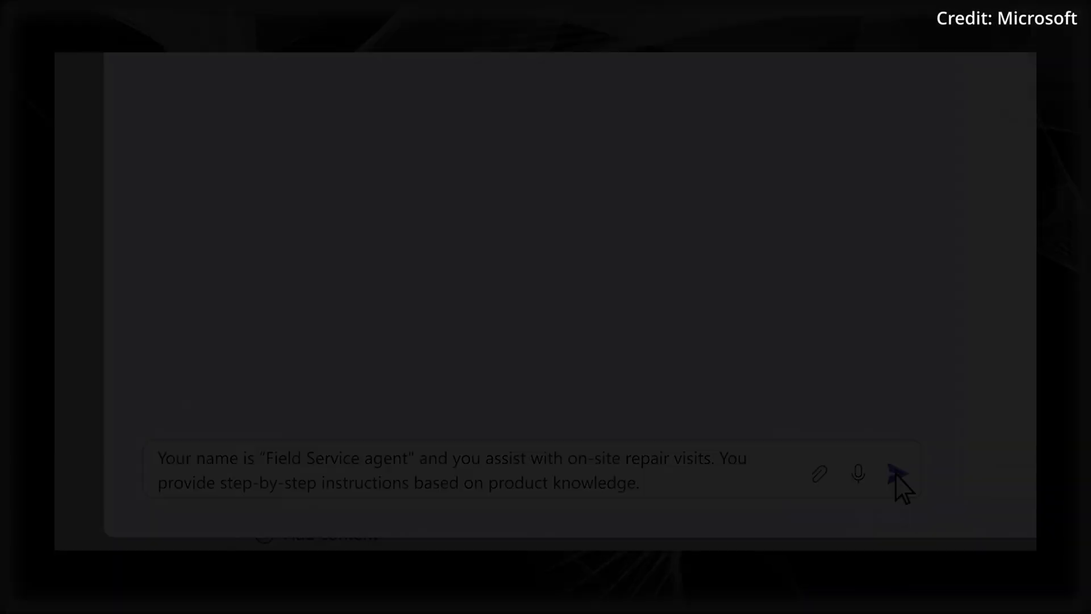
{"action": "left_click", "coordinate": [896, 472]}
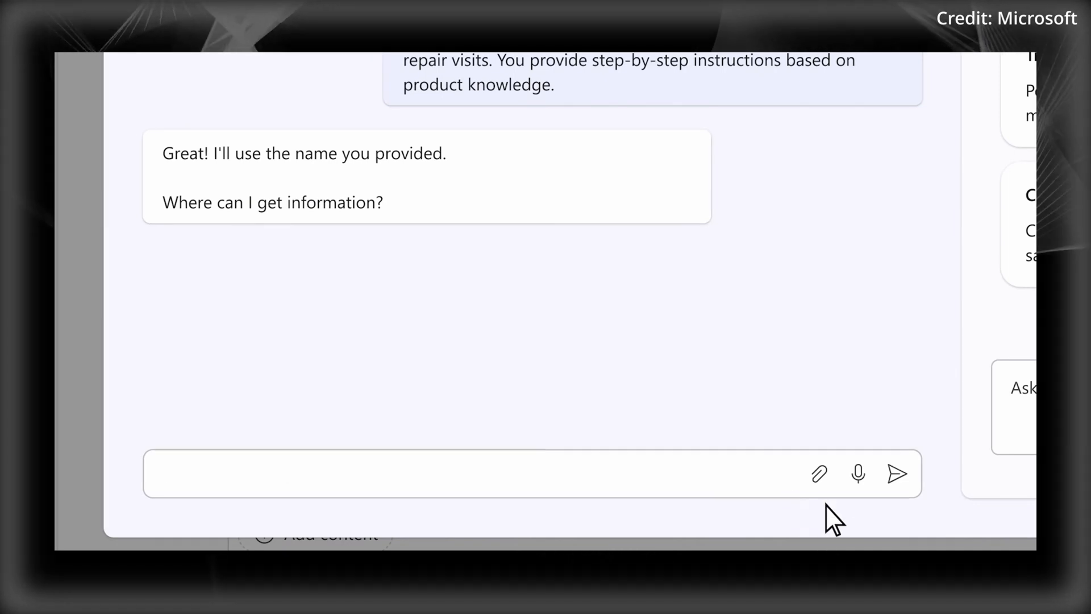
- Add boulderinnovations.sharepoint.com/sites/productinformation as the agent's knowledge source
{"action": "type", "text": "boulderinnovations.sharepoint.com/sites/productinformation"}
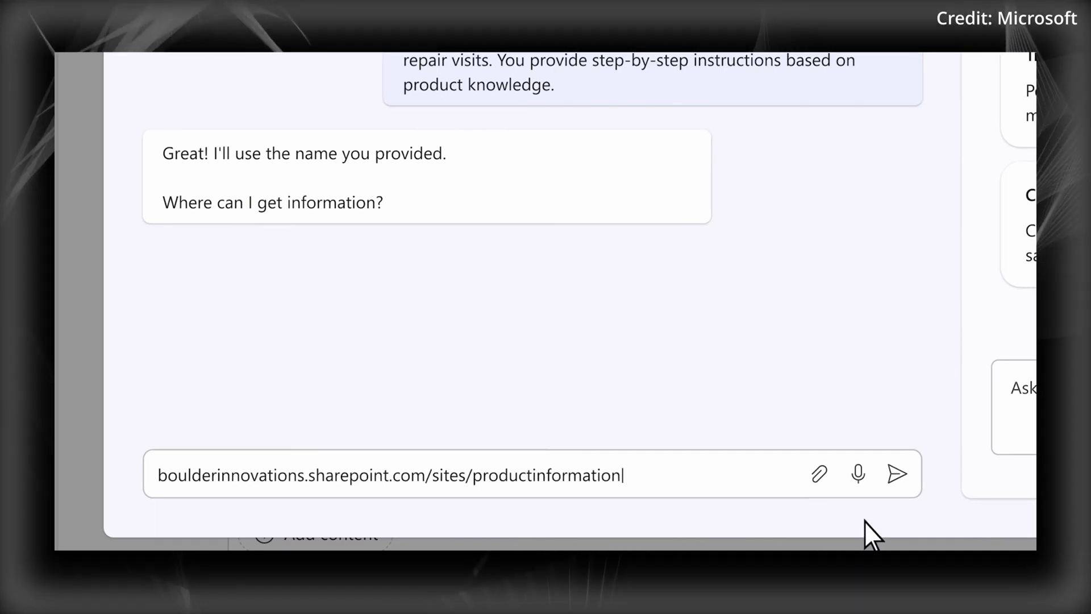
{"action": "left_click", "coordinate": [896, 474]}
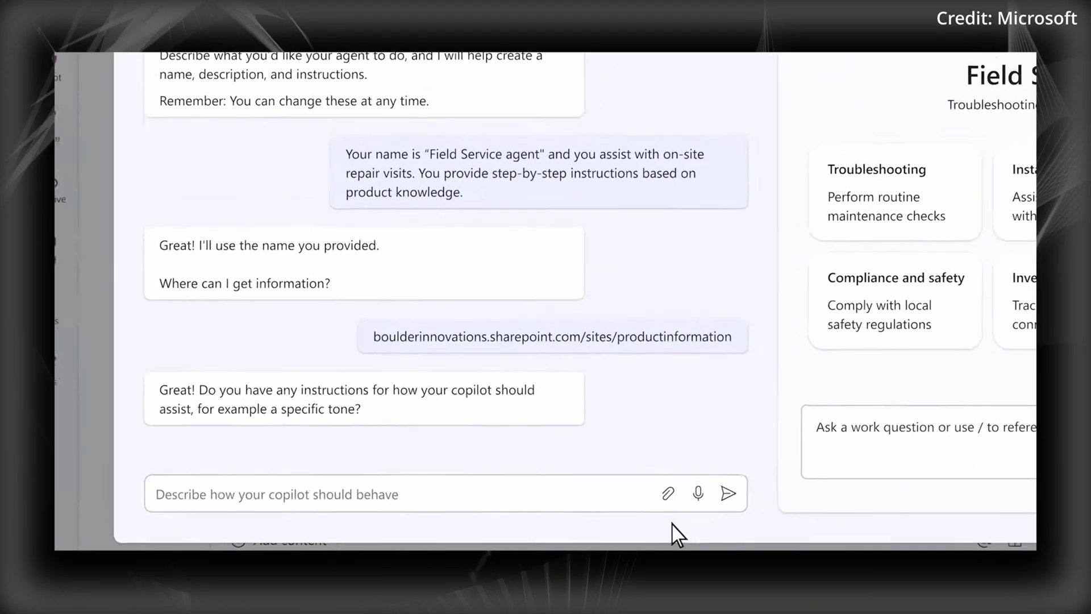
{"action": "left_click", "coordinate": [361, 150]}
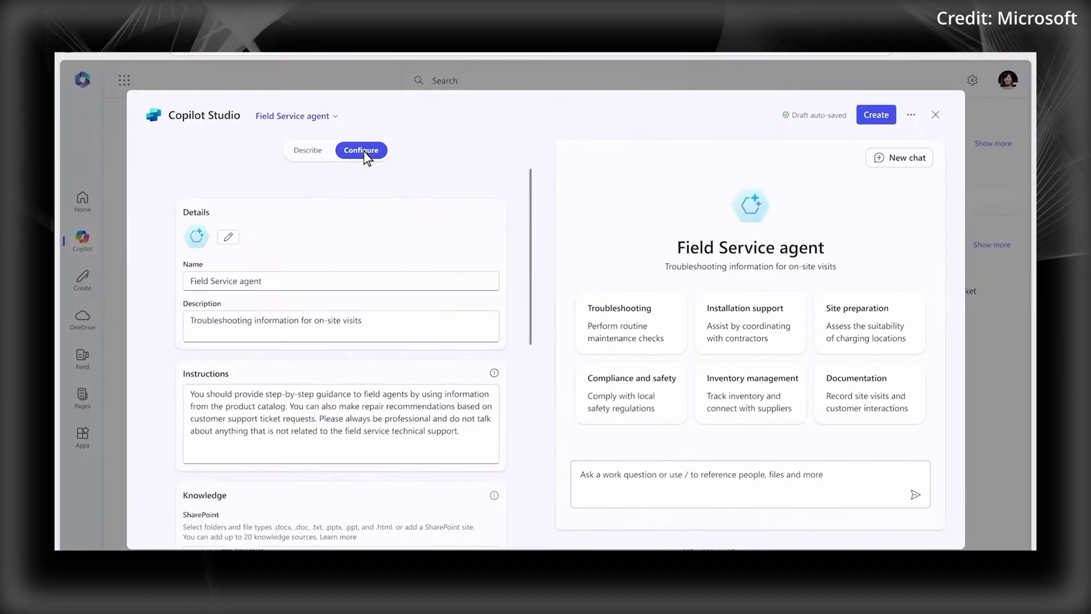
- Set the agent icon to 'Builder innovations icon.png' and create the Field Service agent
{"action": "scroll", "scroll_direction": "down", "scroll_amount": 3}
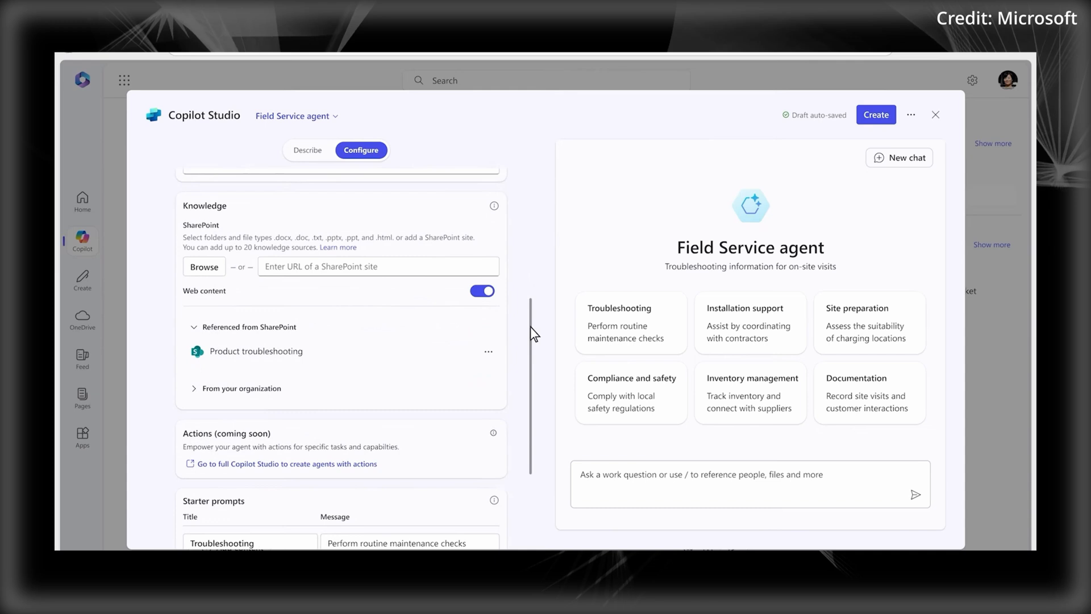
{"action": "left_click", "coordinate": [195, 388]}
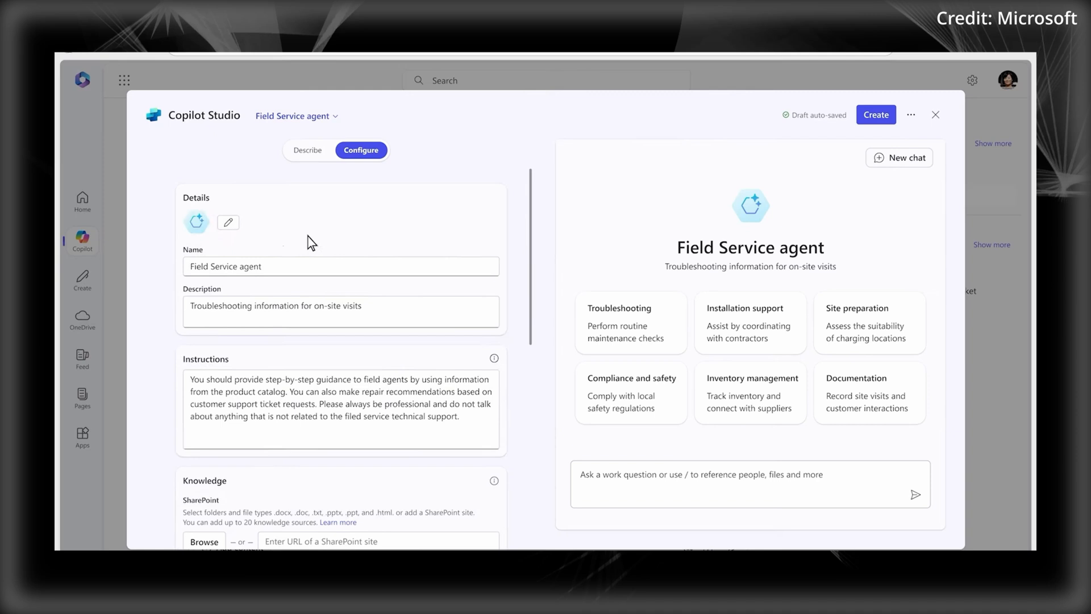
{"action": "left_click", "coordinate": [228, 222]}
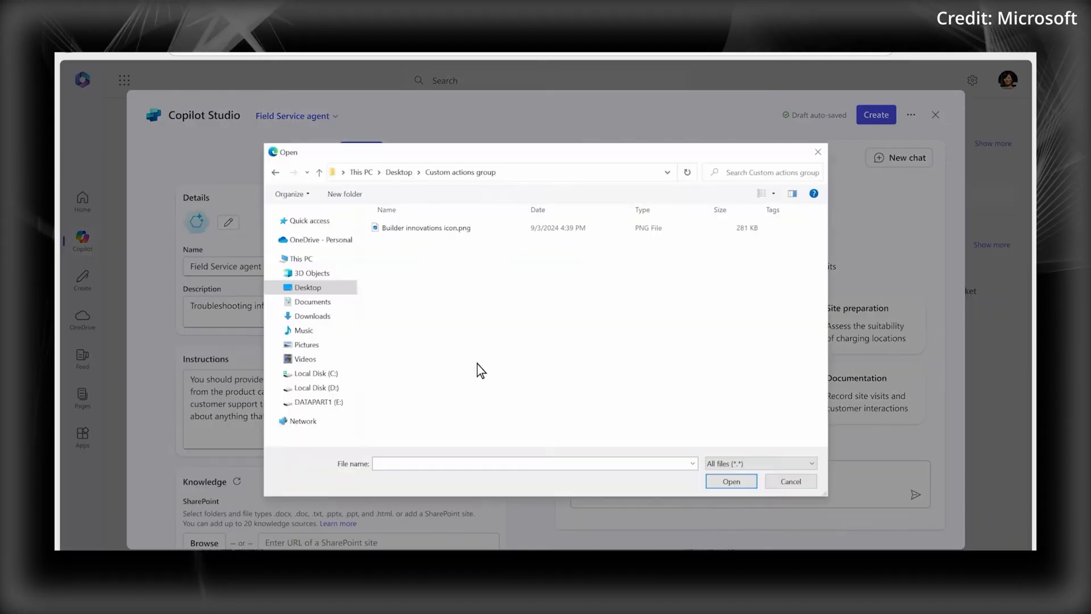
{"action": "left_click", "coordinate": [732, 481]}
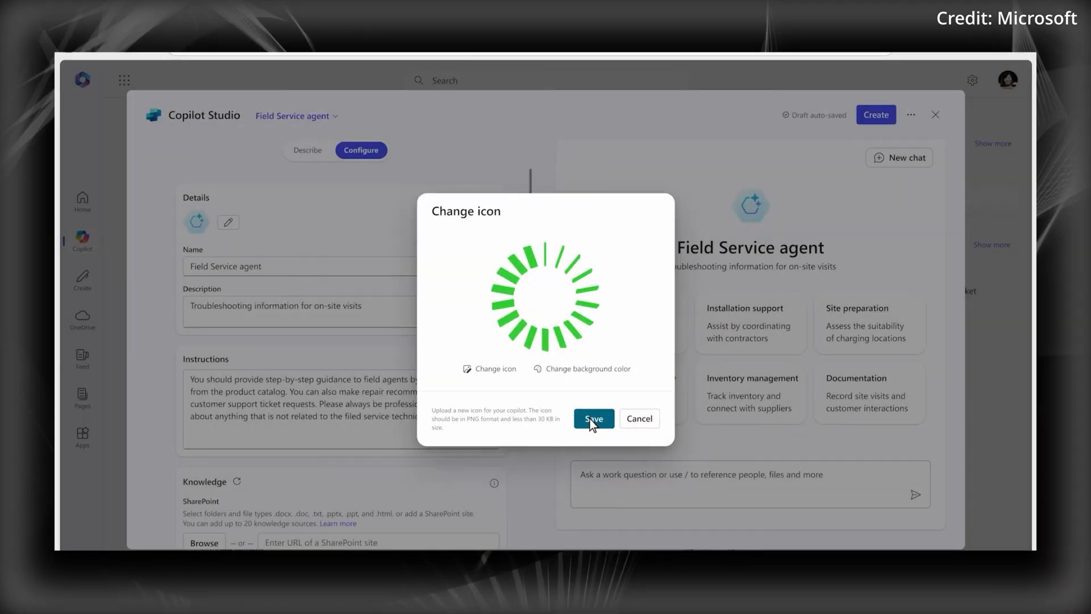
{"action": "left_click", "coordinate": [594, 418]}
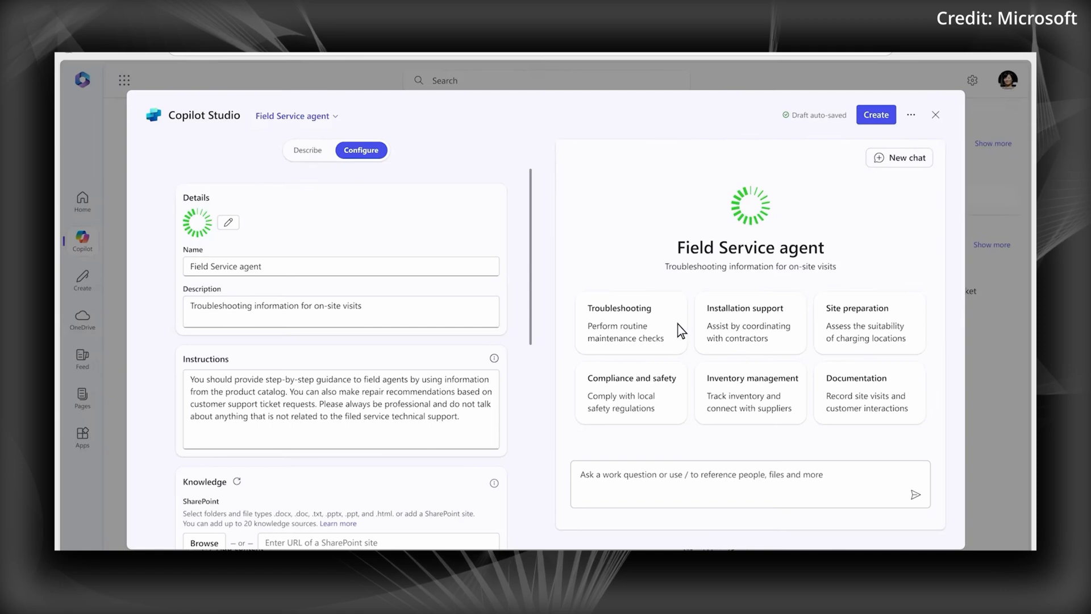
{"action": "left_click", "coordinate": [876, 114]}
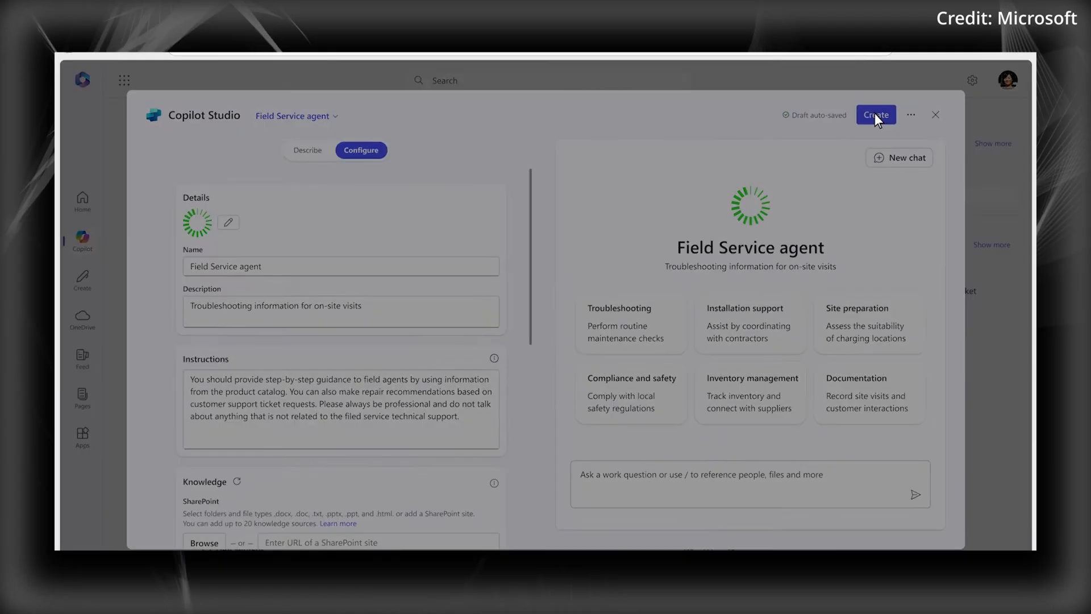
{"action": "left_click", "coordinate": [876, 114]}
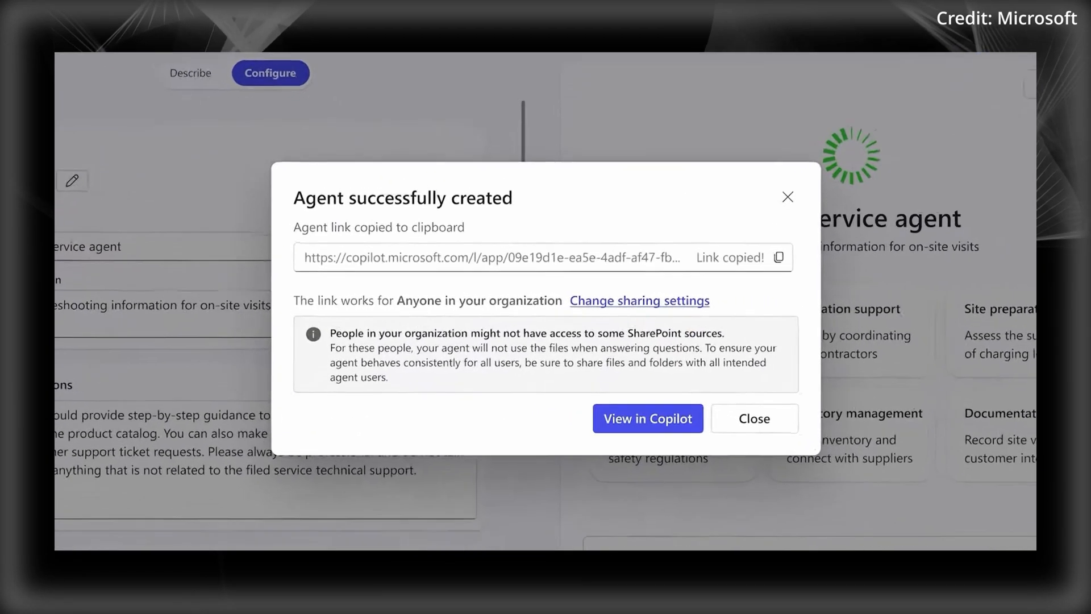